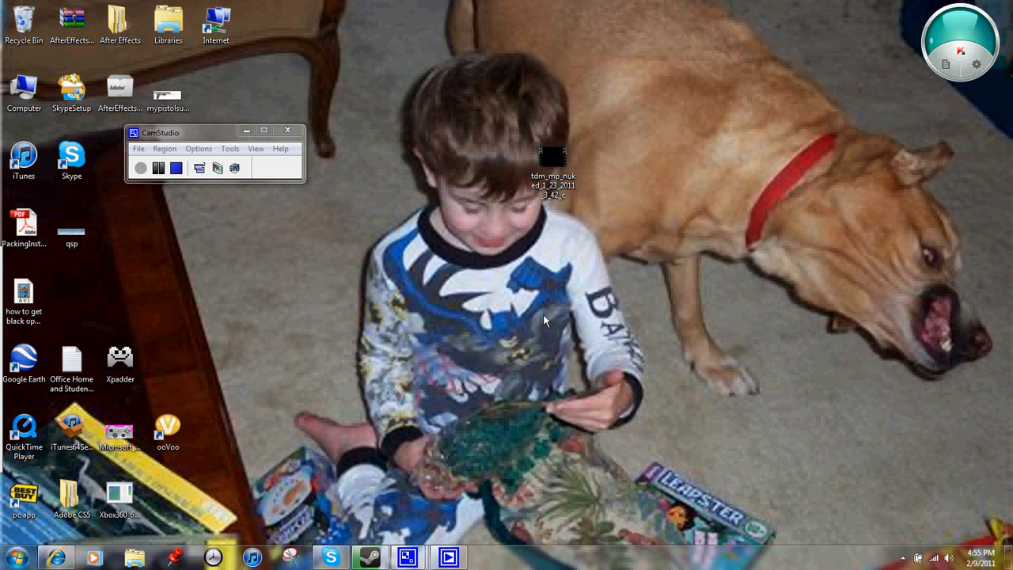
mouse_move(542, 418)
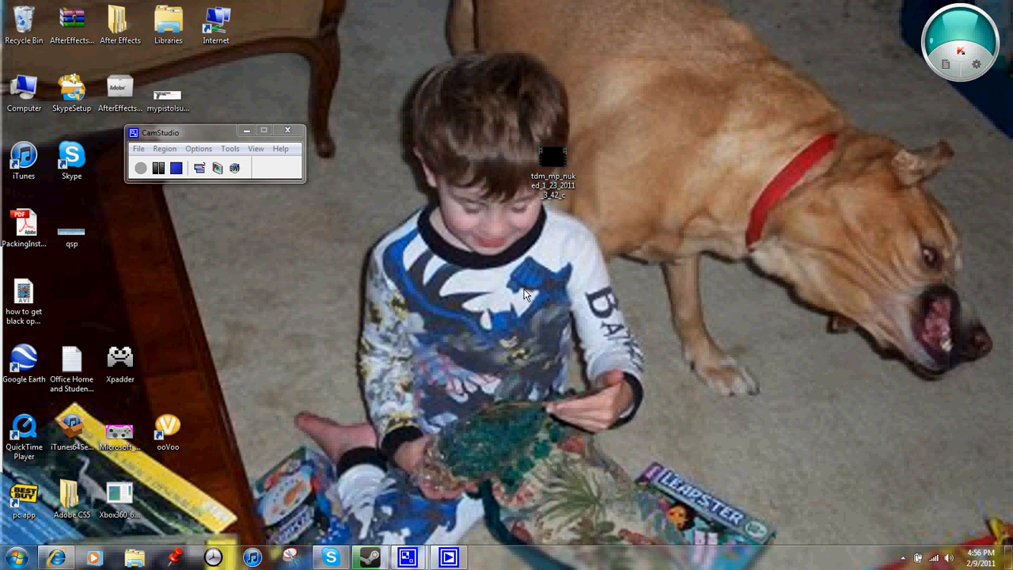
mouse_move(593, 178)
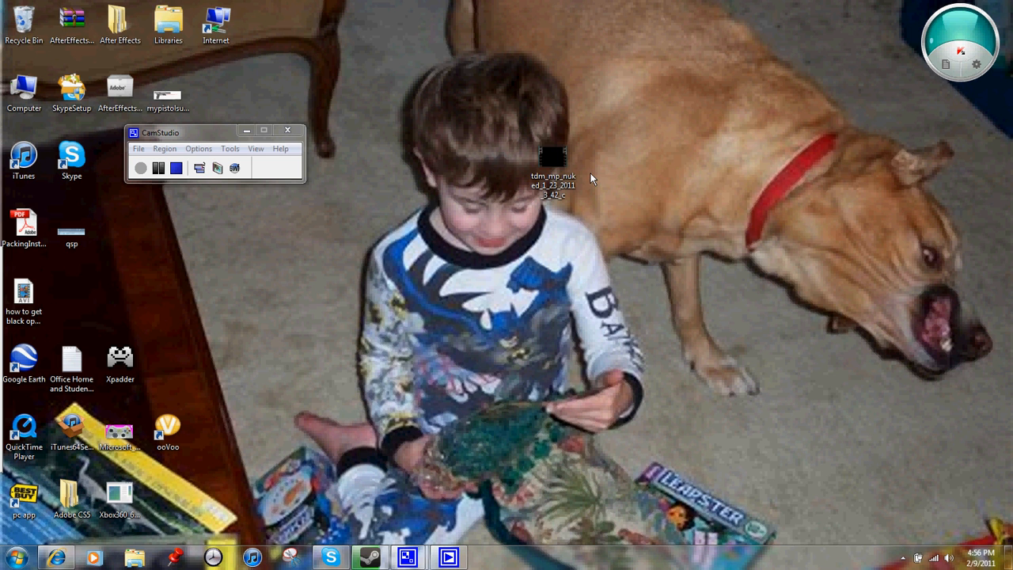
mouse_move(582, 185)
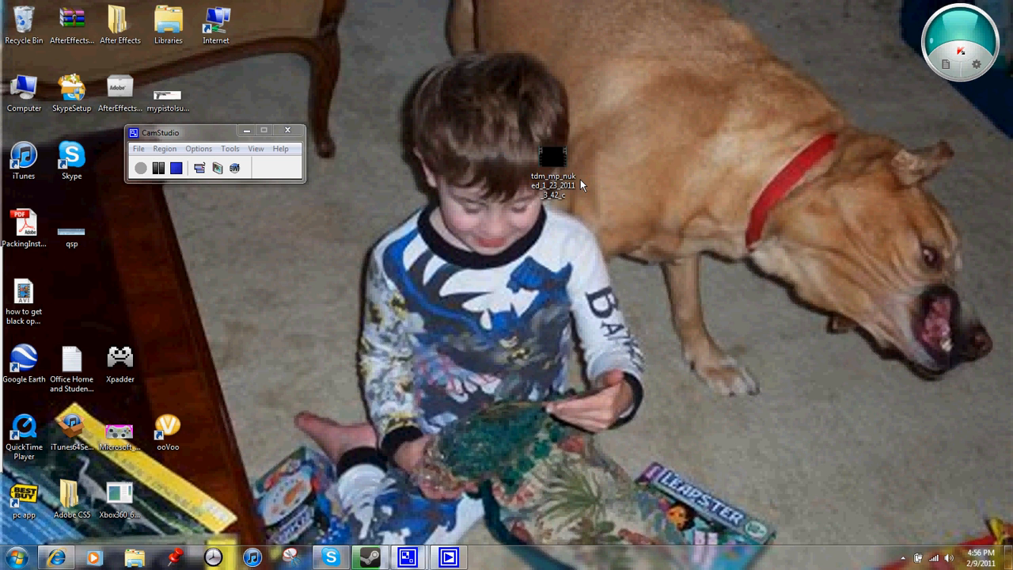
Open Explorer to C:\Program Files (x86) and scroll down to the Steam folder
left_click(553, 162)
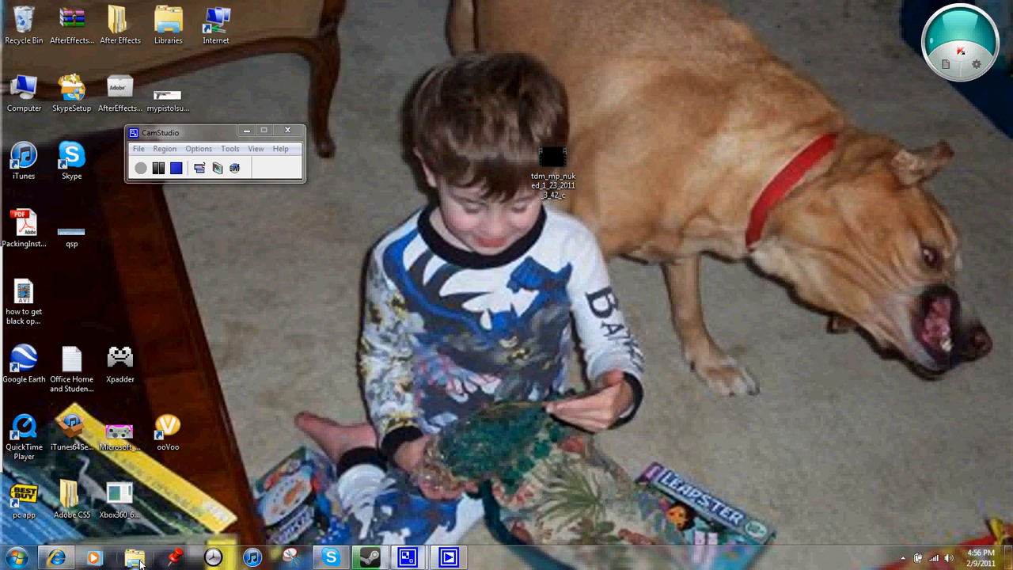
mouse_move(136, 566)
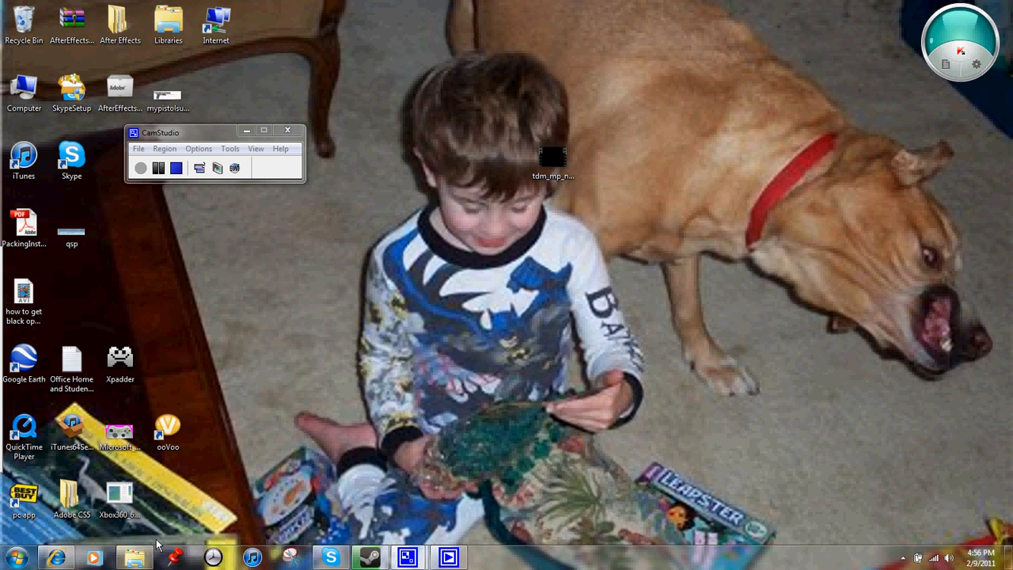
left_click(134, 558)
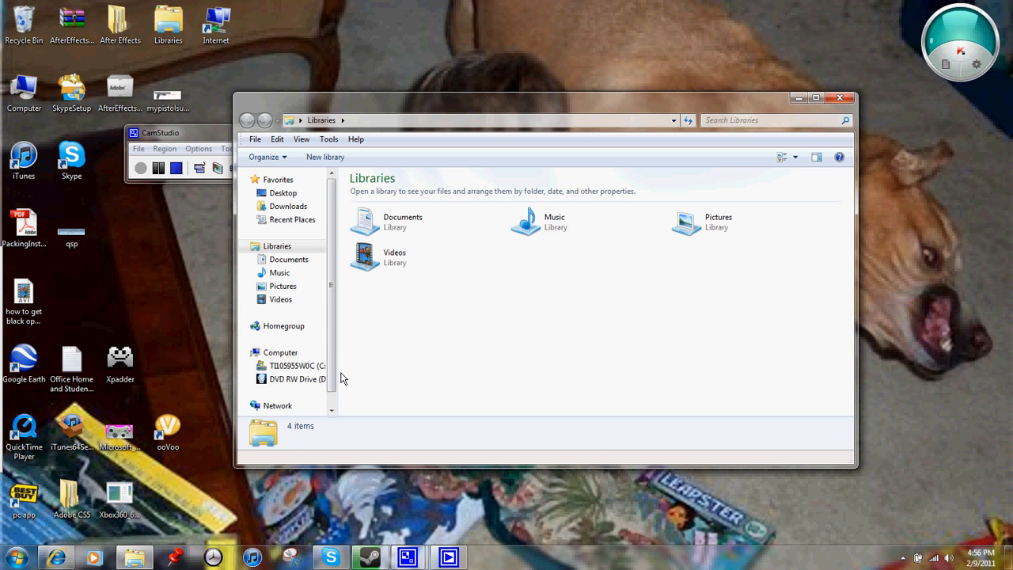
mouse_move(410, 41)
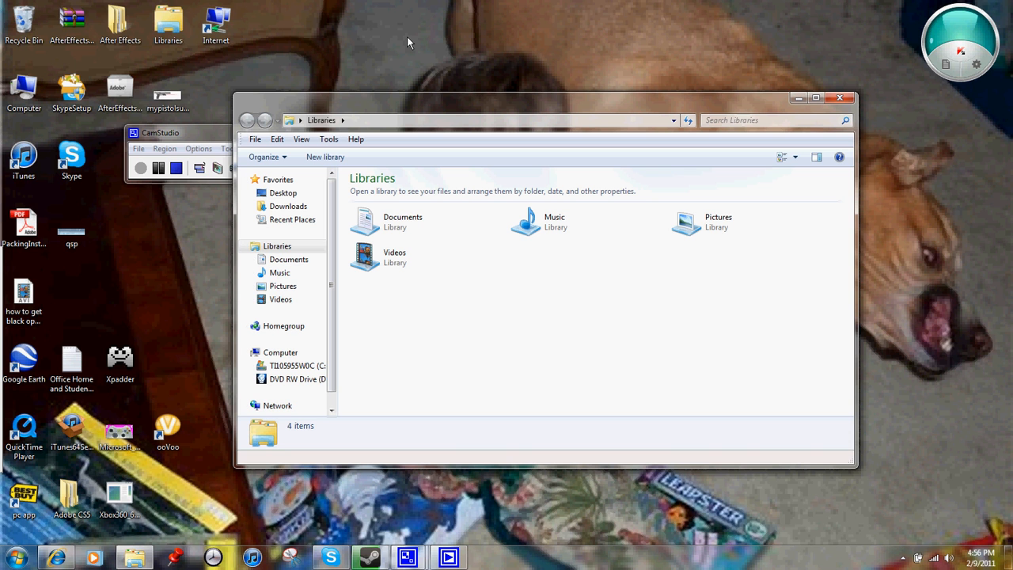
left_click(403, 221)
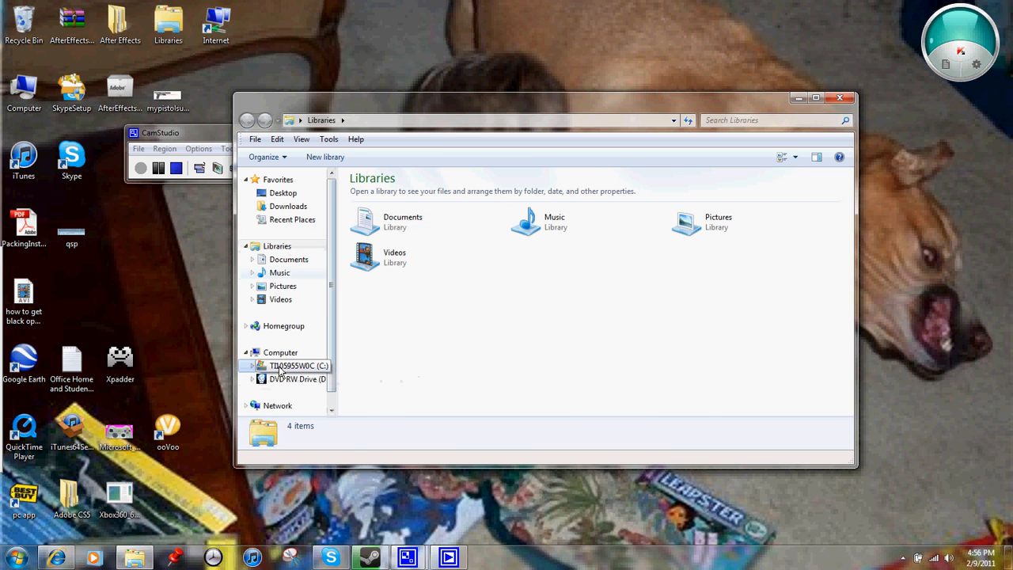
double_click(300, 365)
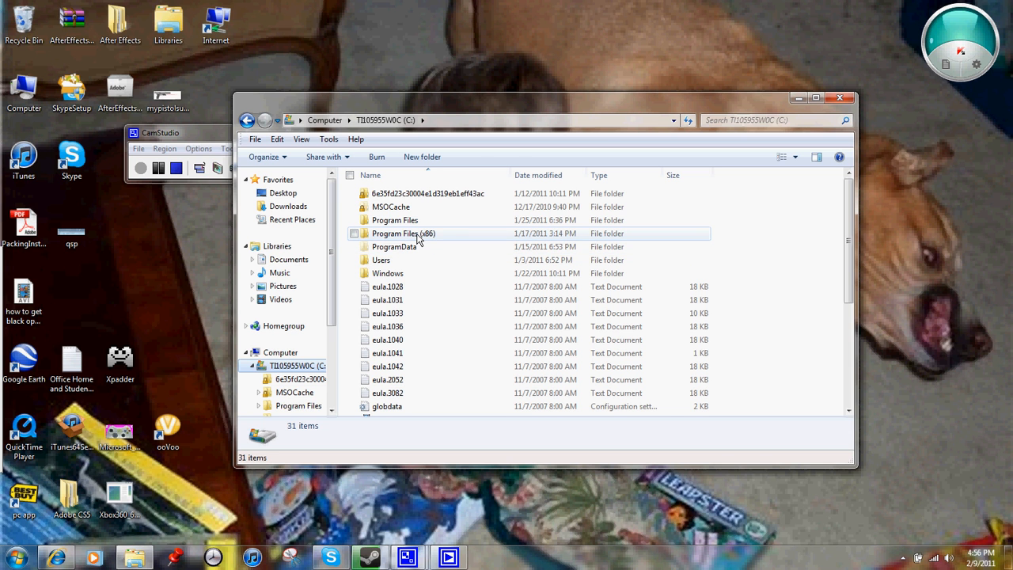
double_click(403, 233)
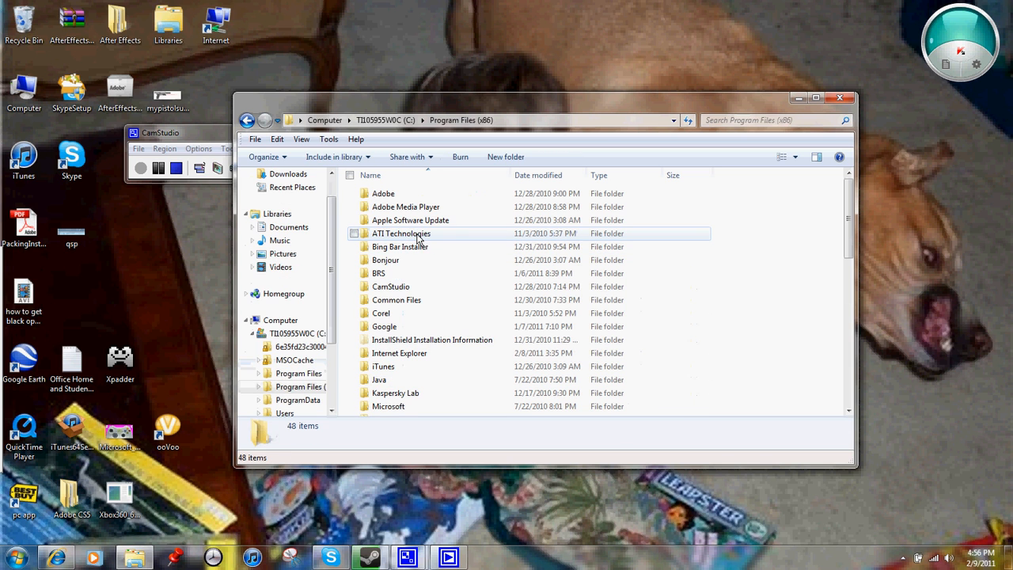
left_click(410, 220)
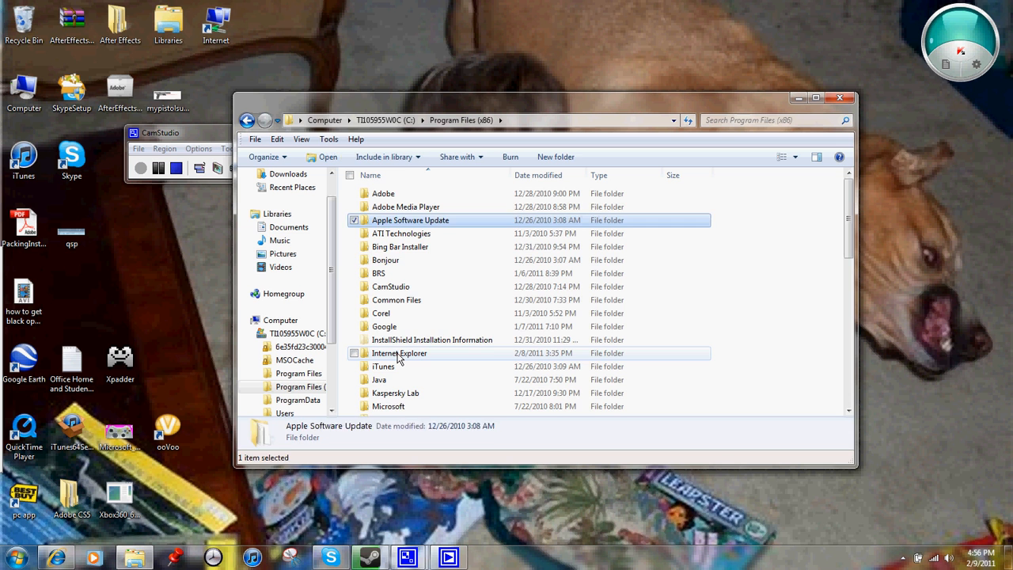
scroll("down", 3)
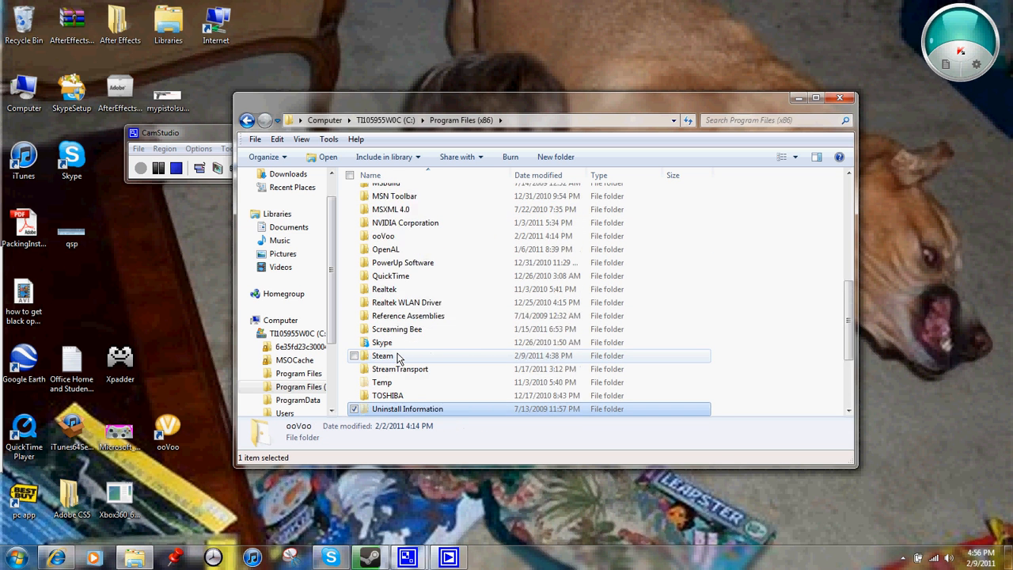
scroll("down", 3)
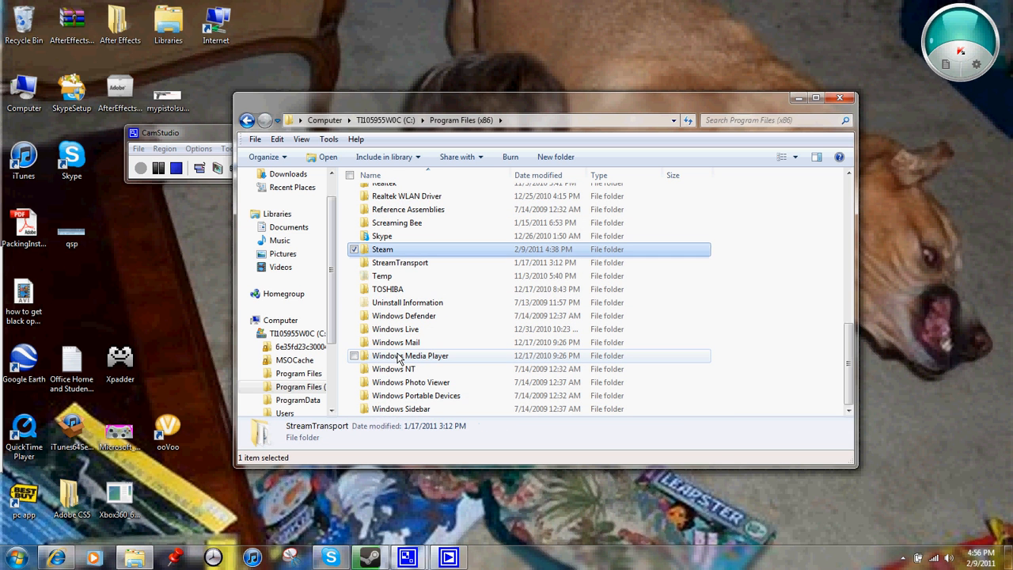
Browse Steam > SteamApps > common > call of duty black ops > movies
double_click(382, 249)
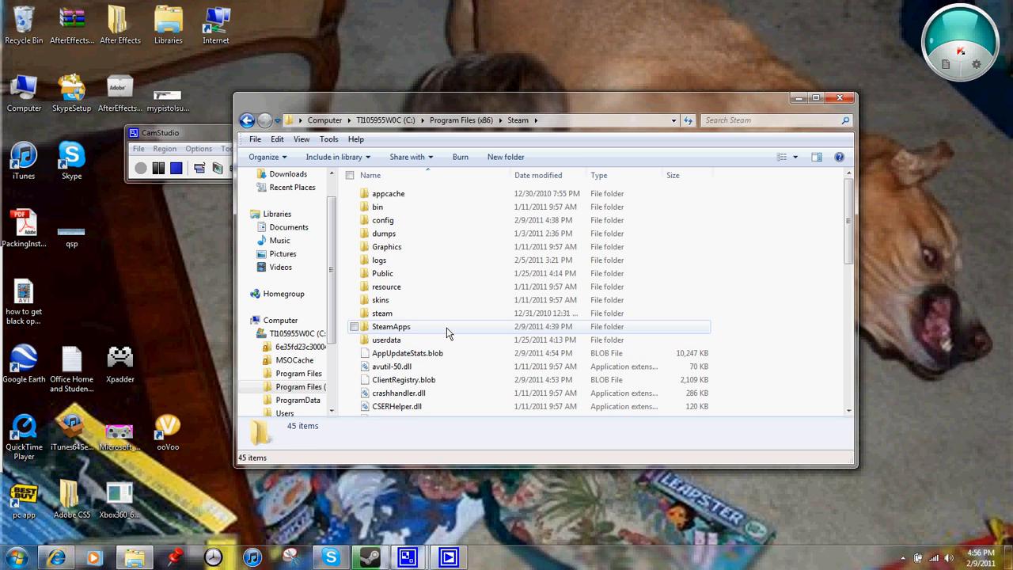
double_click(391, 326)
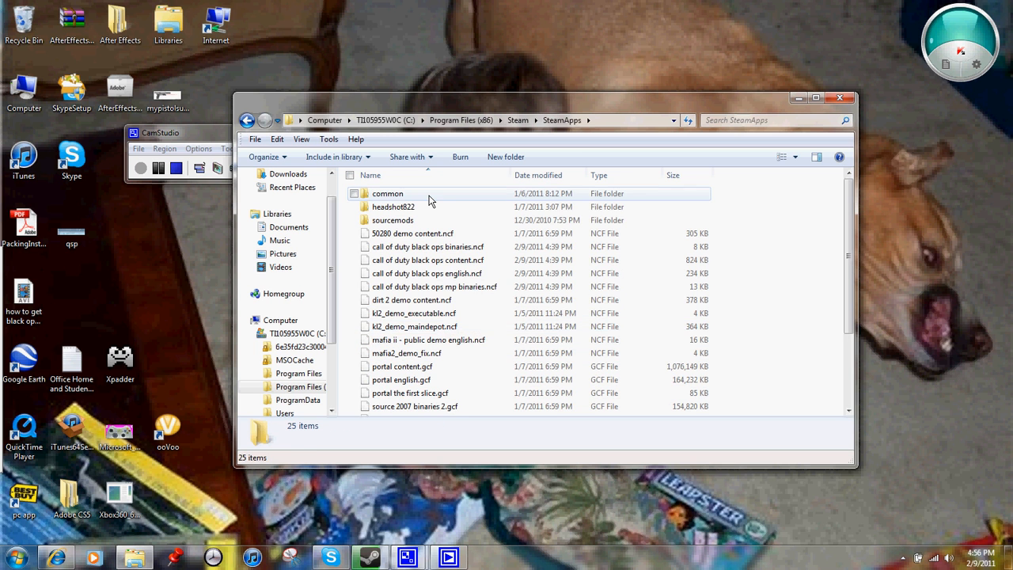
double_click(388, 193)
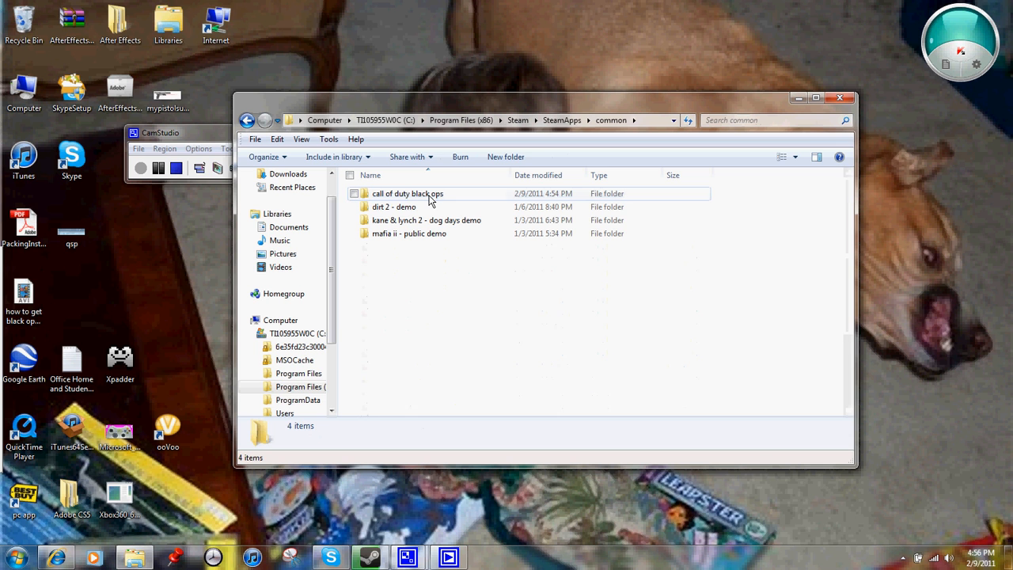
left_click(407, 193)
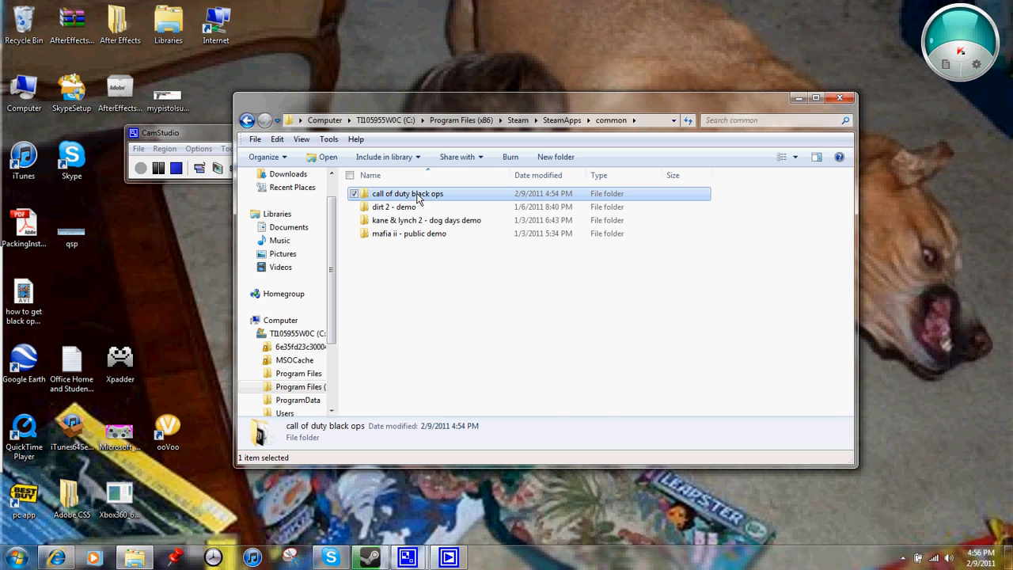
double_click(408, 193)
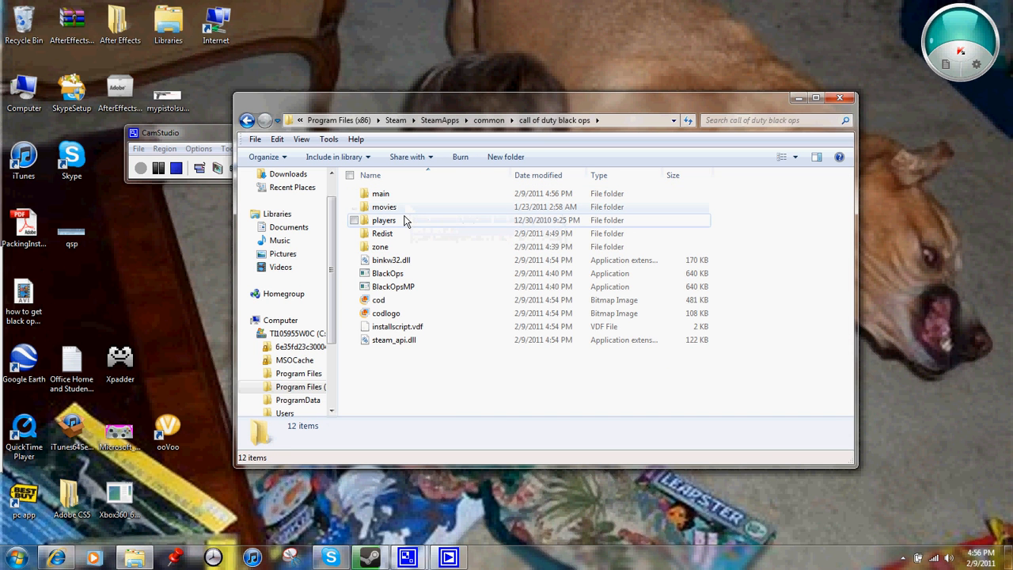
mouse_move(405, 212)
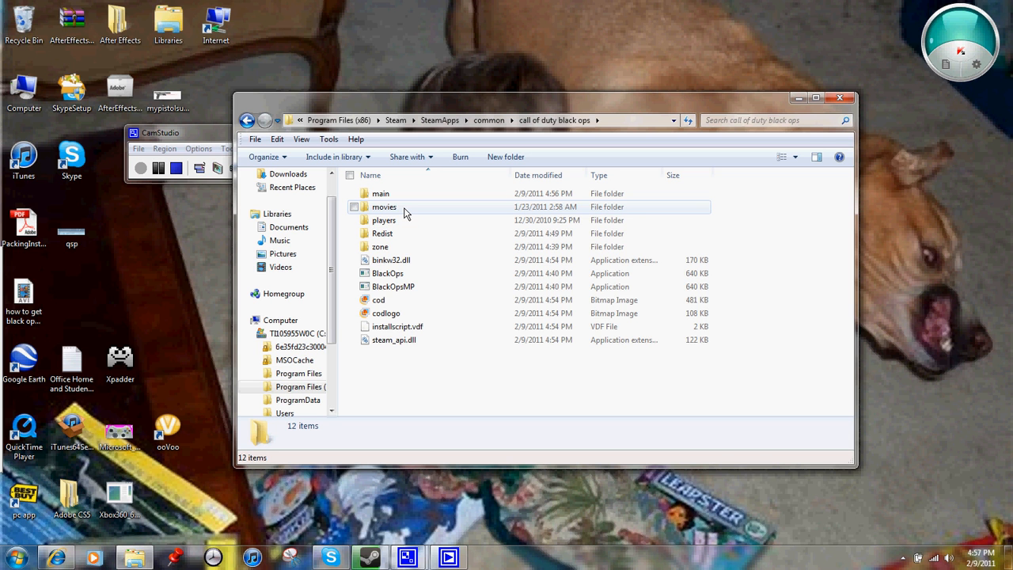
double_click(384, 207)
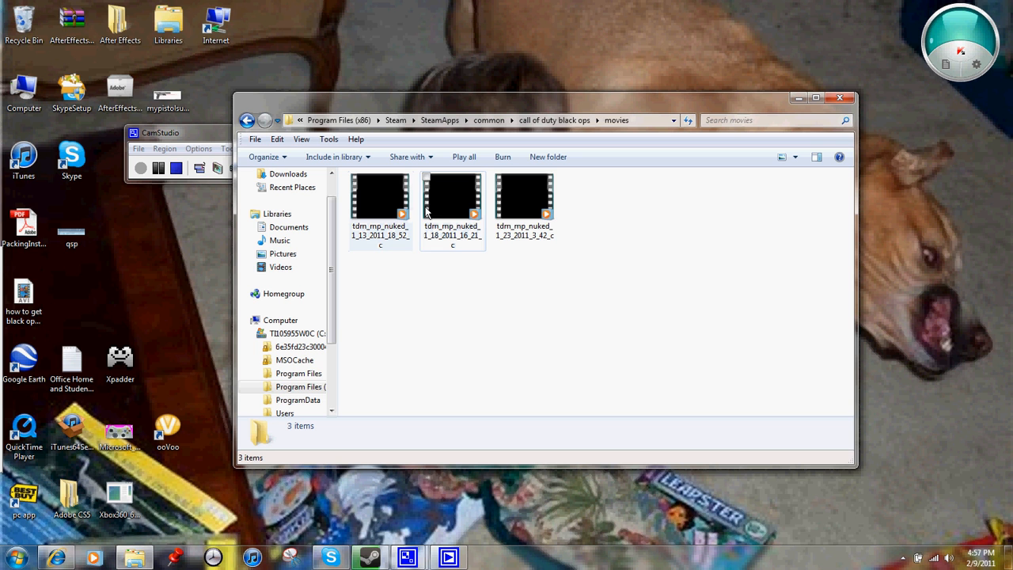
Select the tdm_mp_nuked_1_23_2011_3_42_c clip and bring up its context menu
left_click(524, 196)
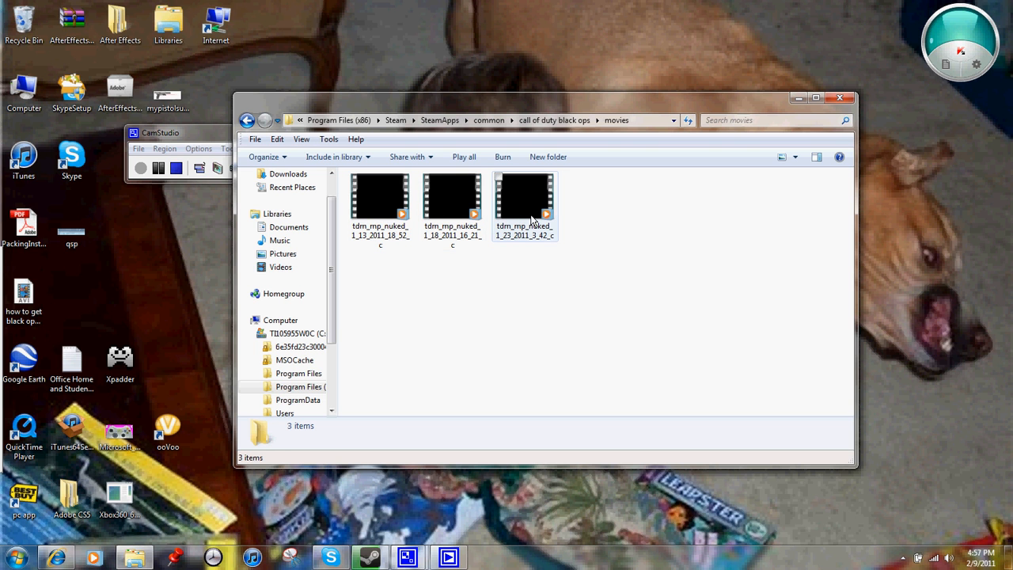
left_click(525, 197)
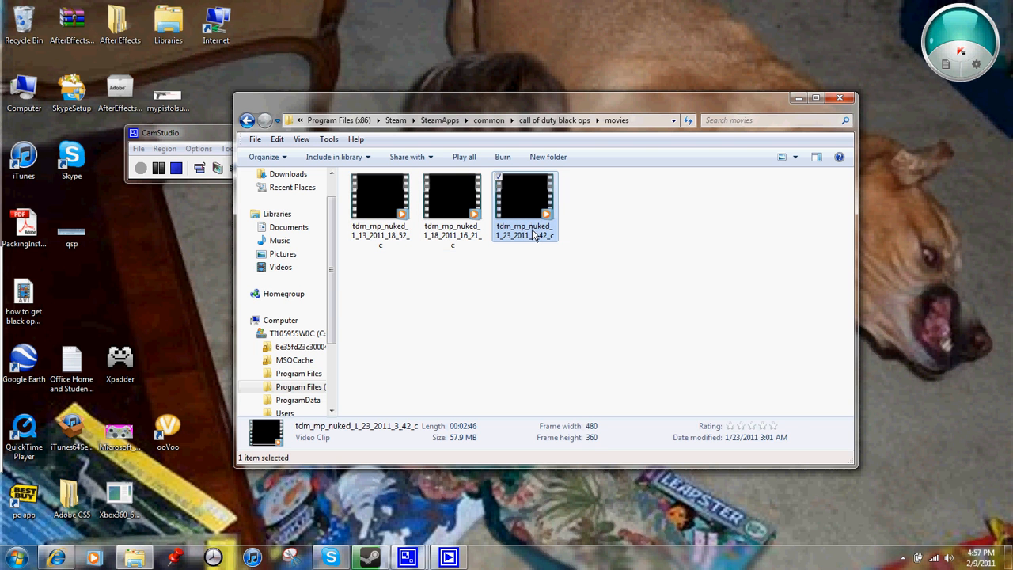
right_click(524, 206)
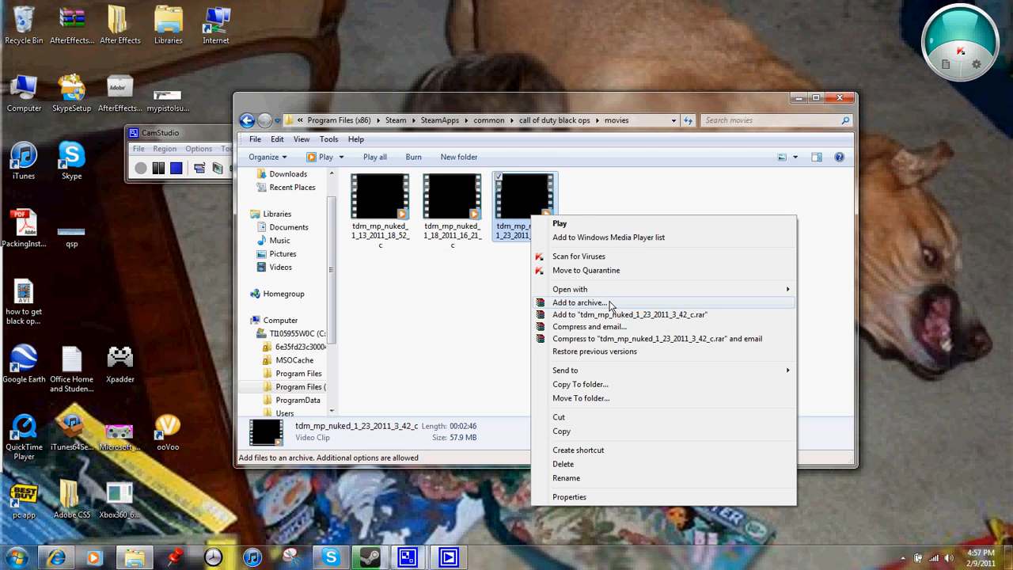
mouse_move(732, 307)
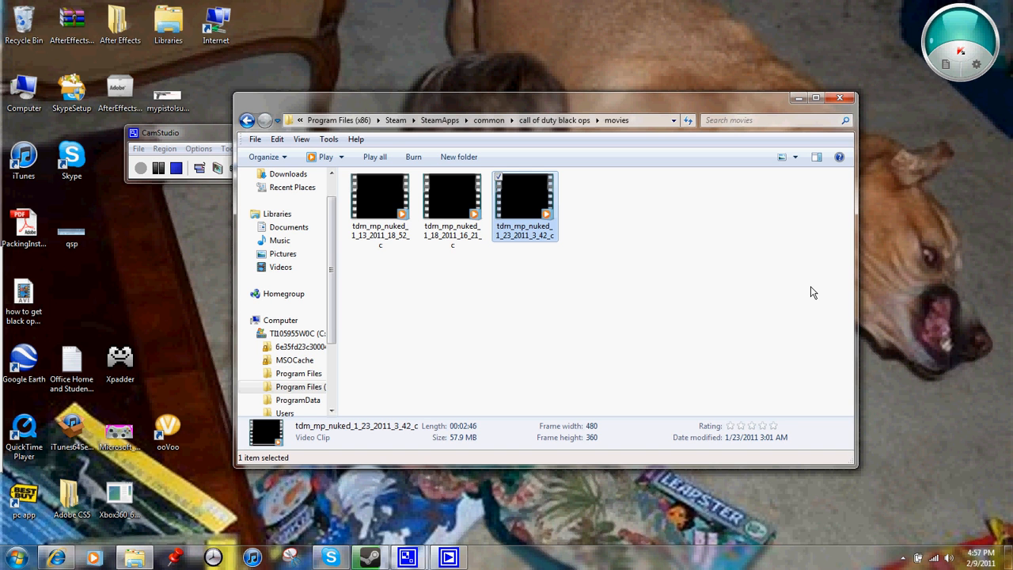
mouse_move(227, 436)
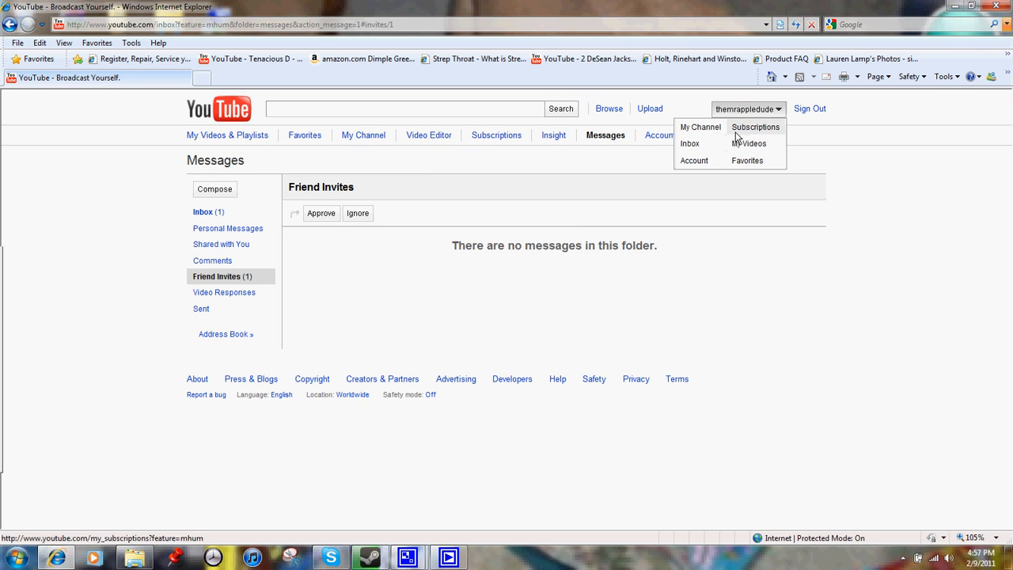
Open My Videos and scroll through the 30 uploads, then back to the top
left_click(748, 144)
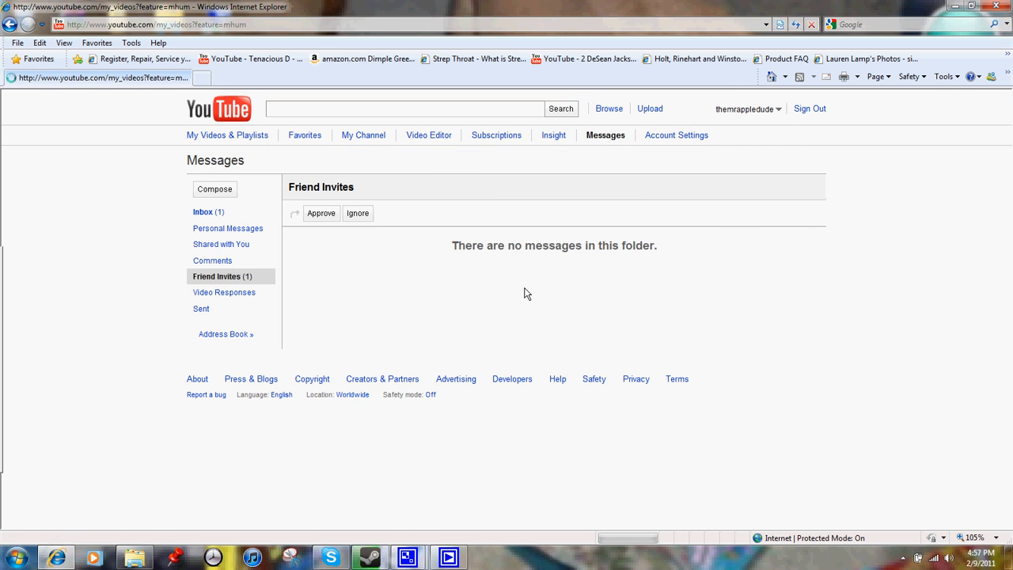
left_click(227, 135)
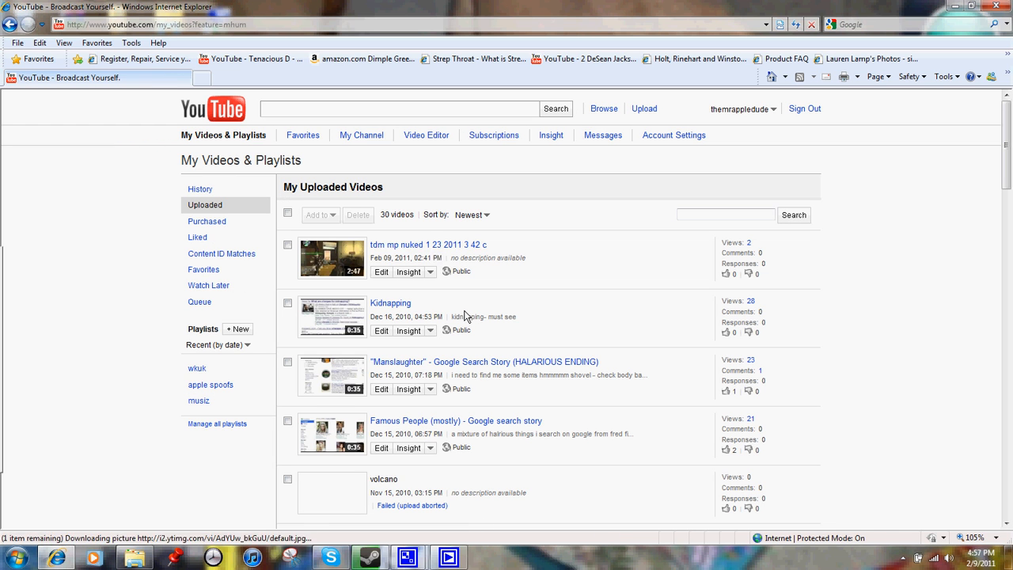
mouse_move(463, 283)
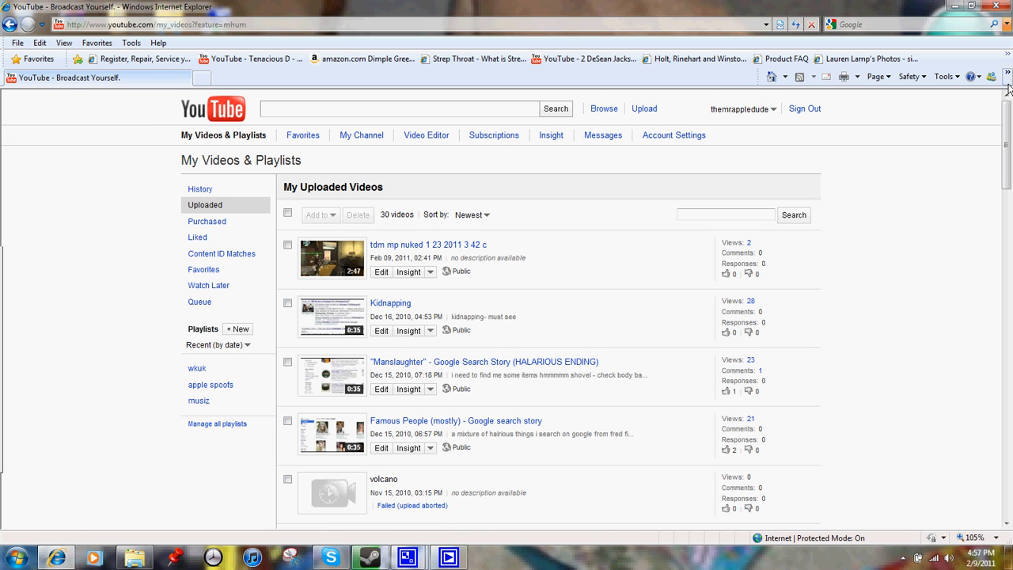
scroll("down", 3)
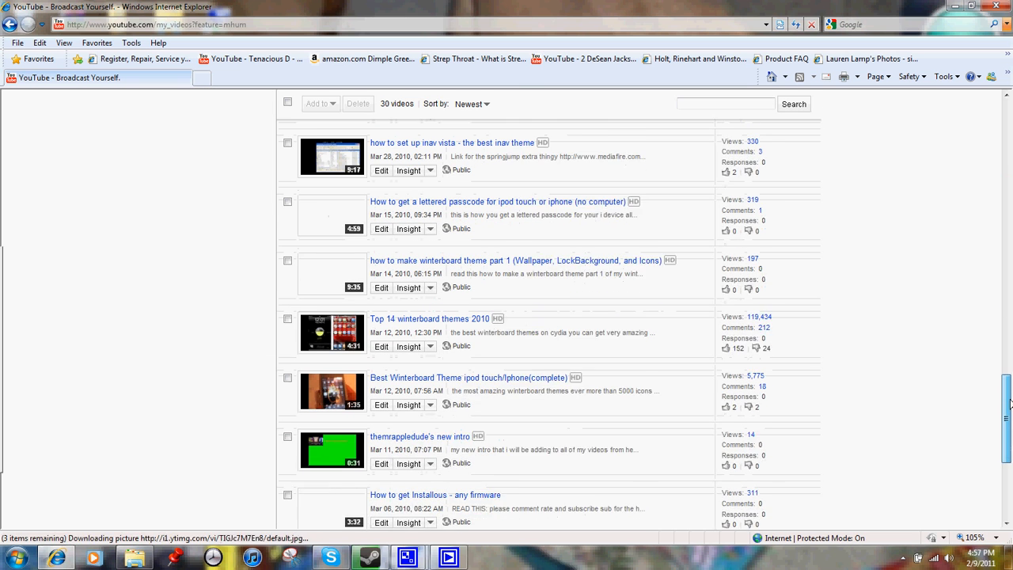
scroll("down", 3)
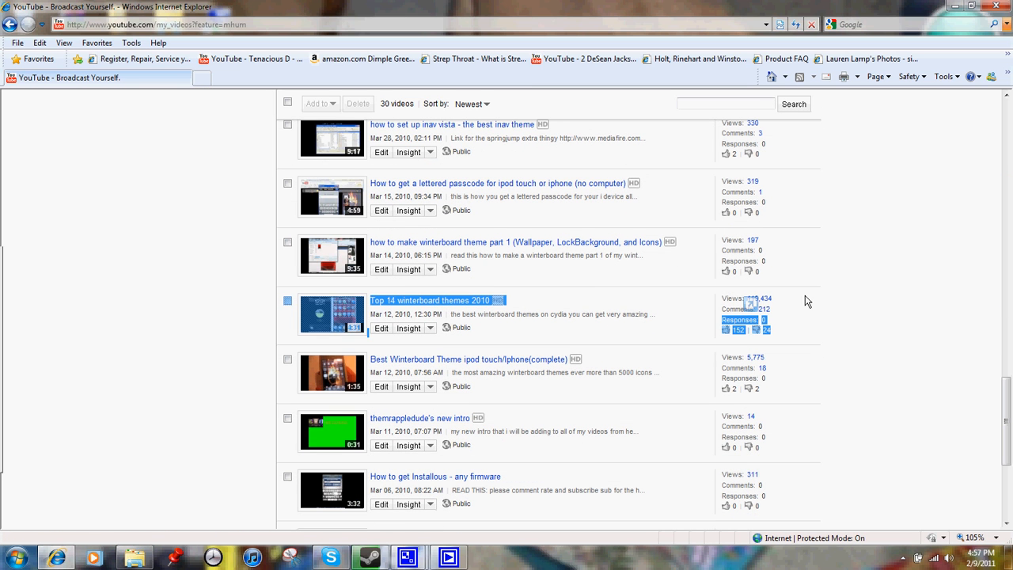
scroll("down", 3)
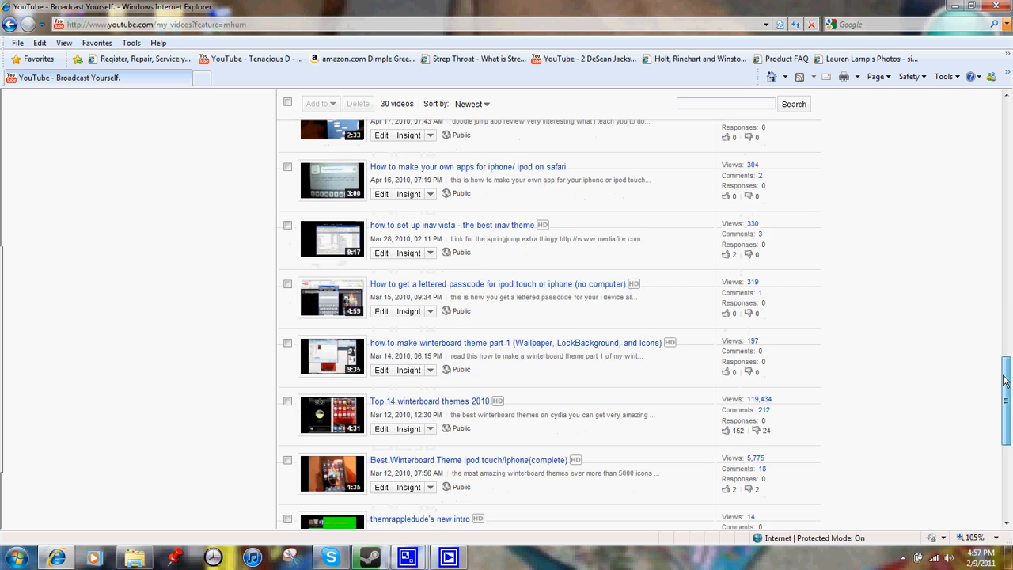
scroll("down", 3)
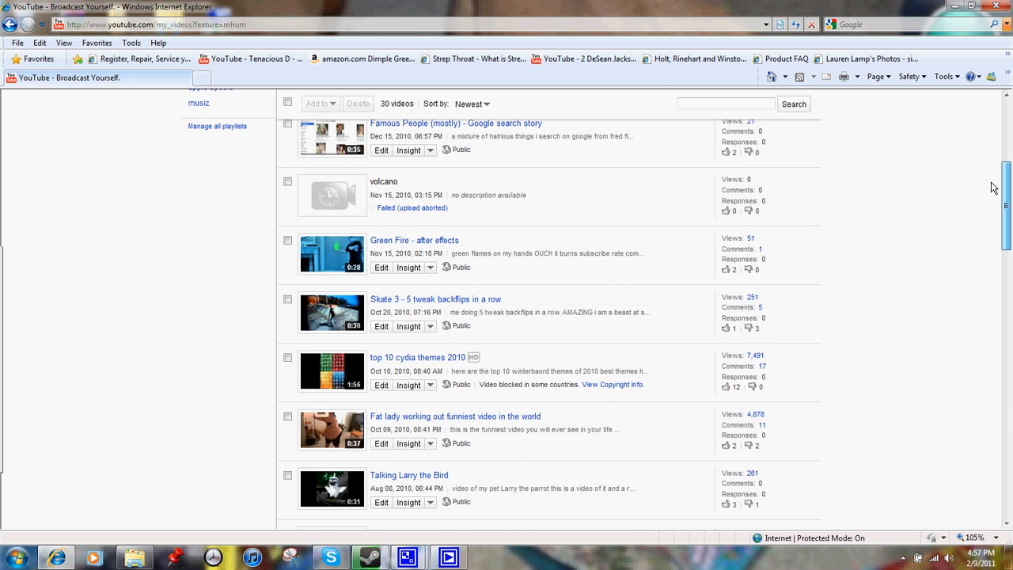
scroll("up", 3)
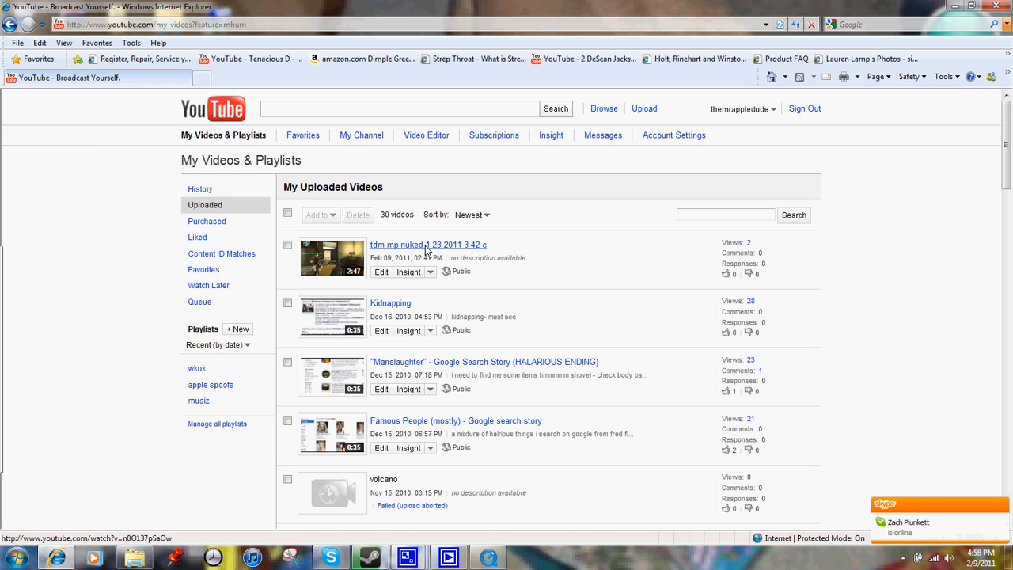
Play the tdm_mp_nuked clip in QuickTime, skip near the end, pause, and close it
left_click(428, 245)
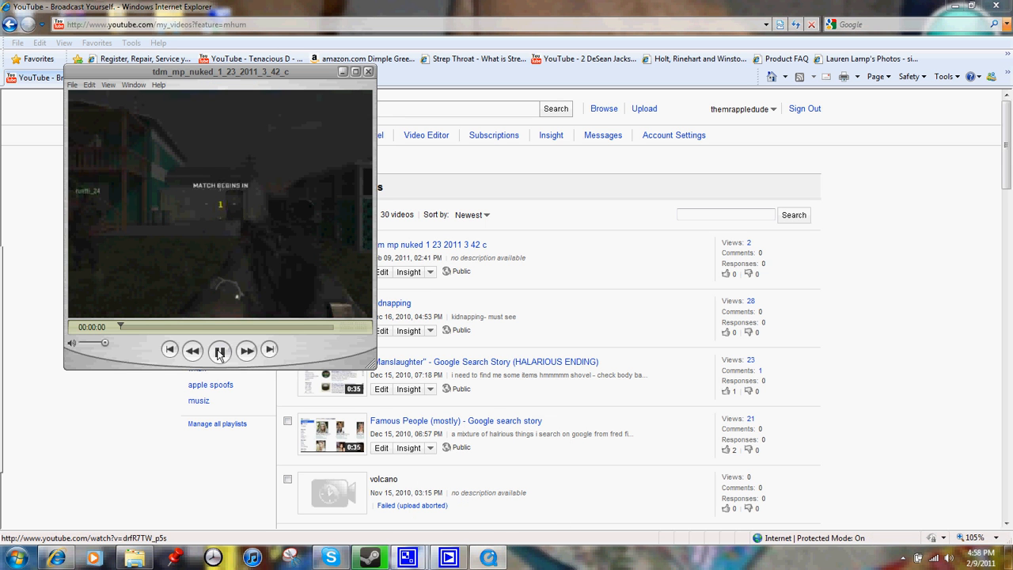
left_click(219, 350)
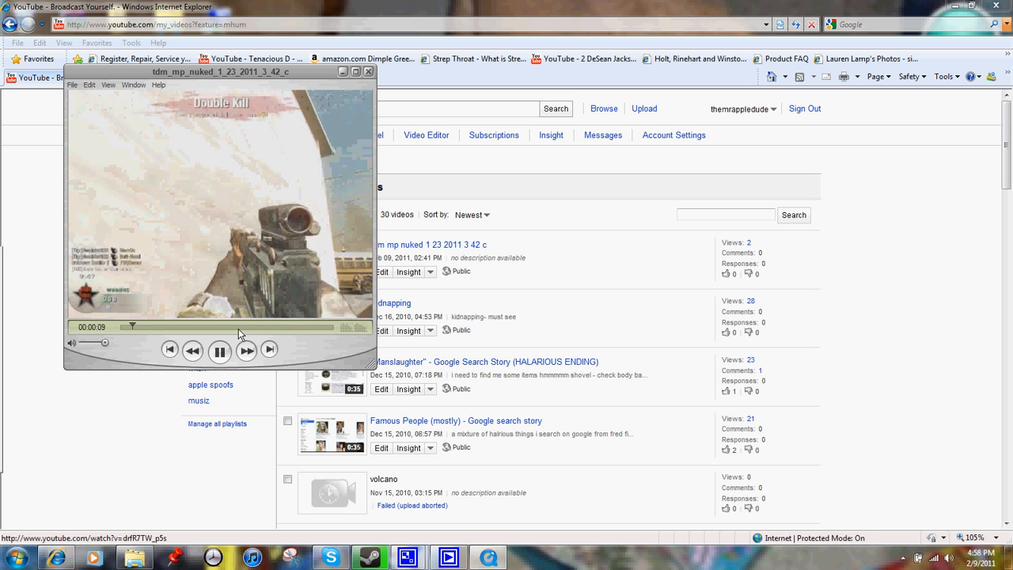
left_click_drag(132, 326, 277, 326)
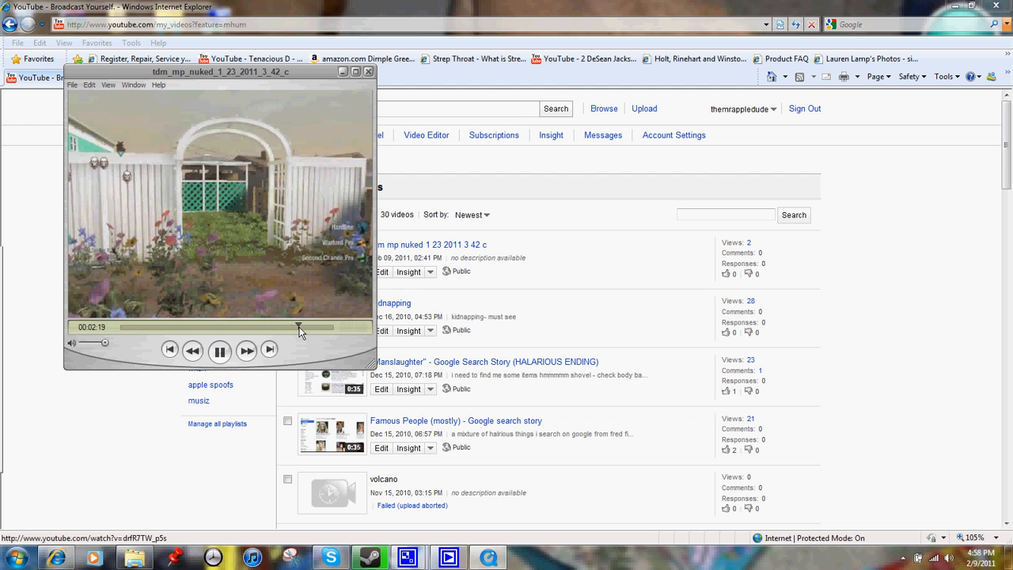
left_click(220, 351)
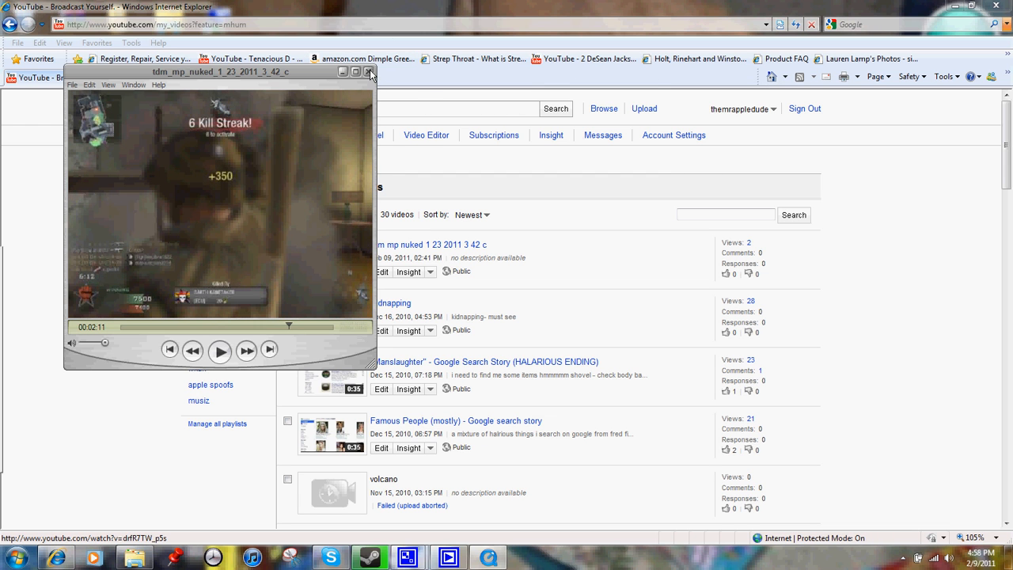
left_click(369, 71)
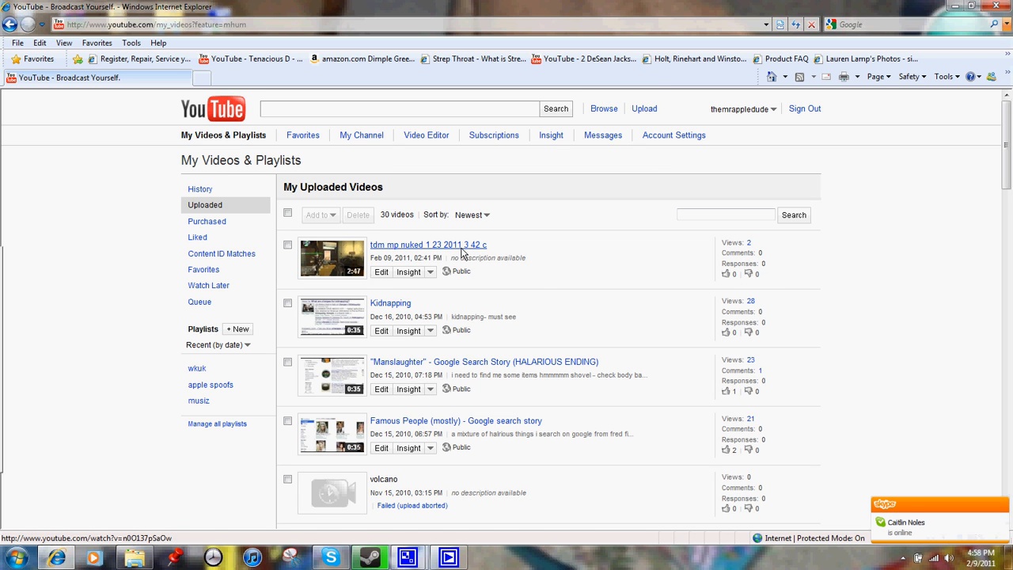
mouse_move(507, 464)
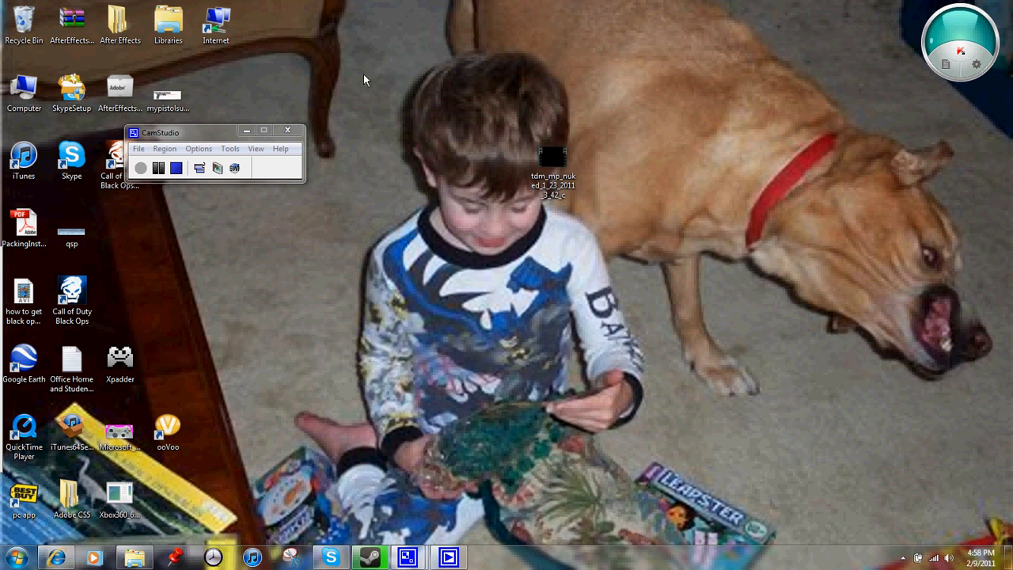
mouse_move(882, 379)
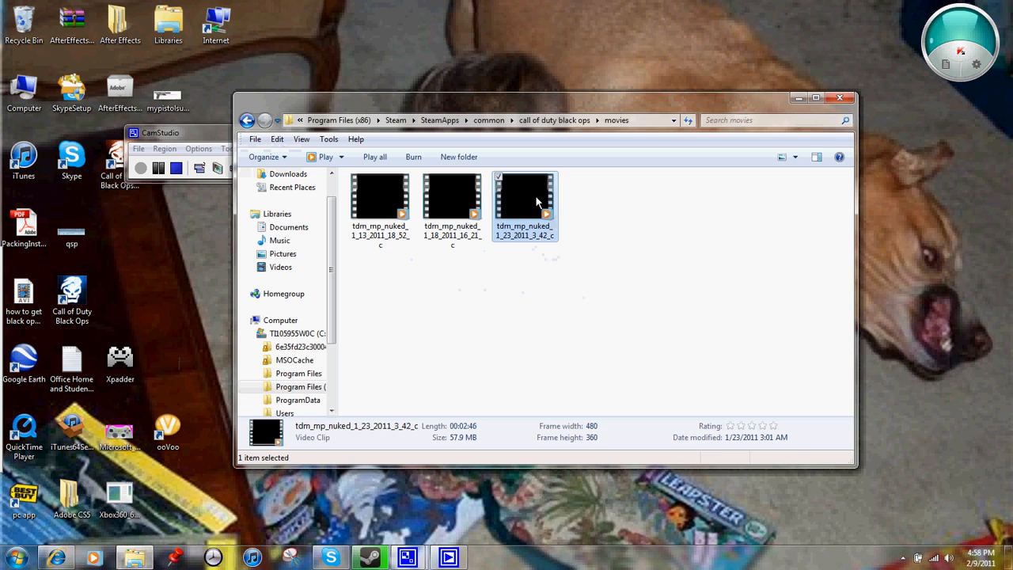
mouse_move(799, 98)
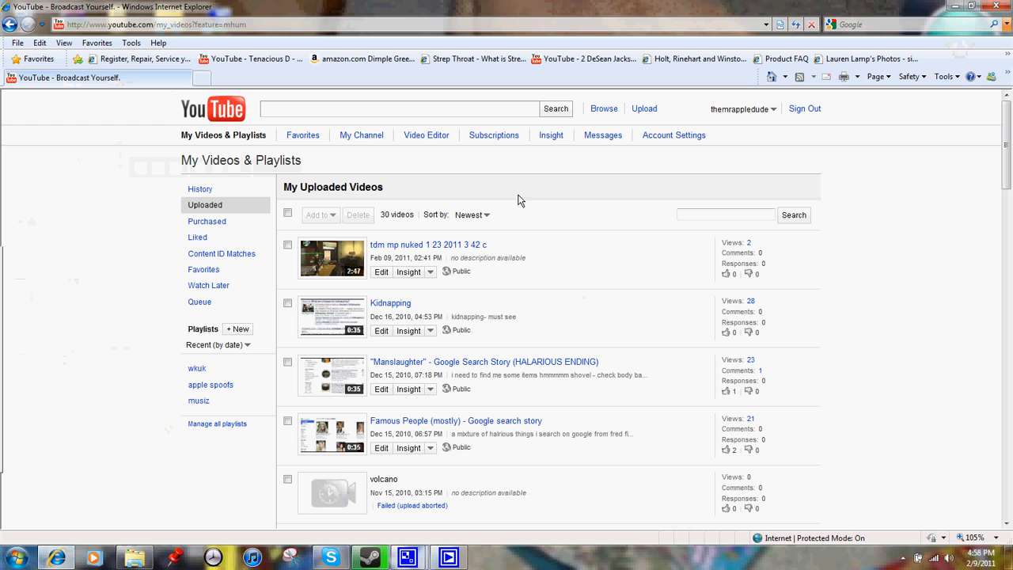
Pick the tdm_mp_nuked AVI file from the Desktop for YouTube video upload
left_click(645, 108)
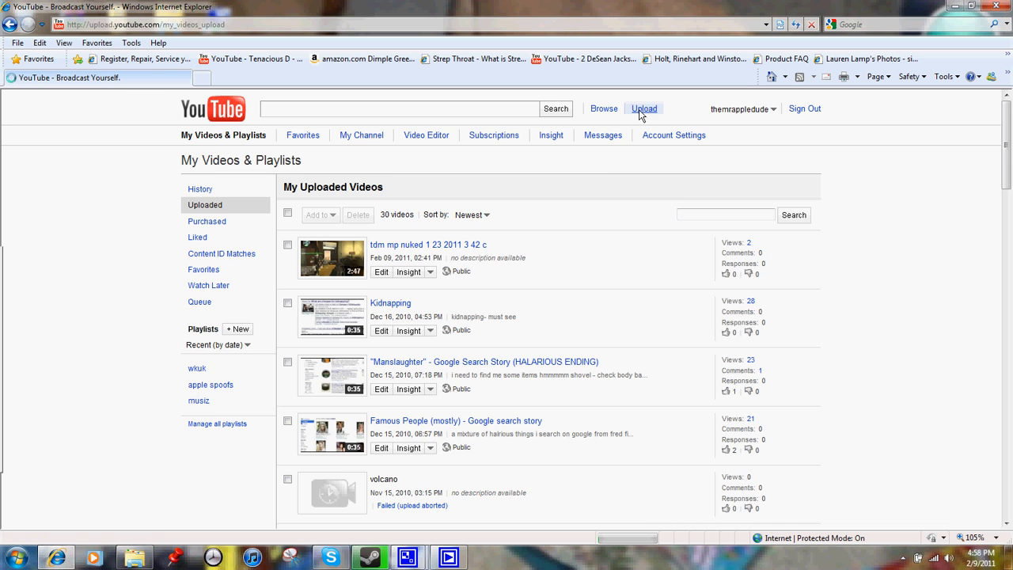
left_click(645, 109)
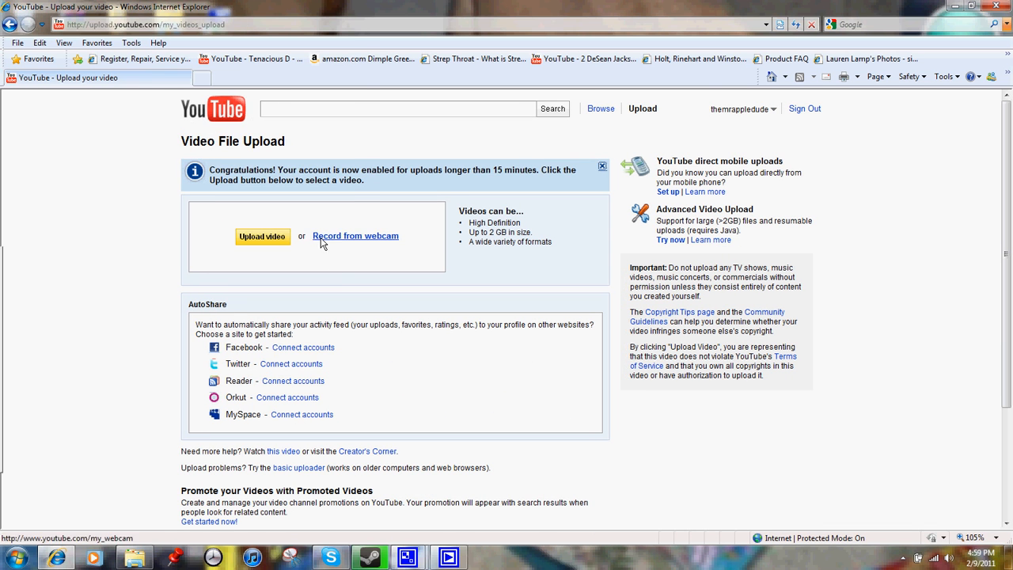
left_click(262, 236)
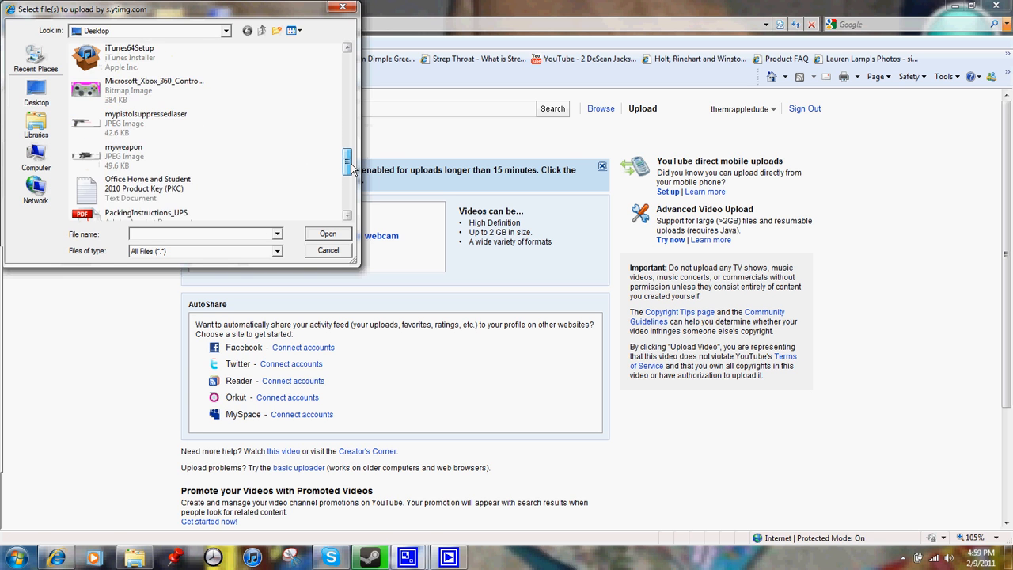
scroll("down", 3)
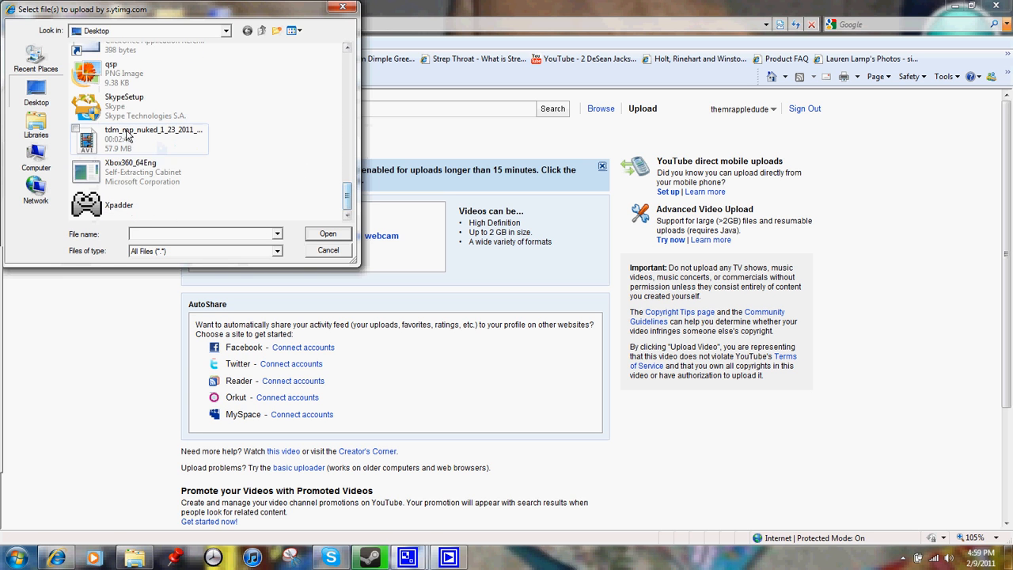
left_click(327, 251)
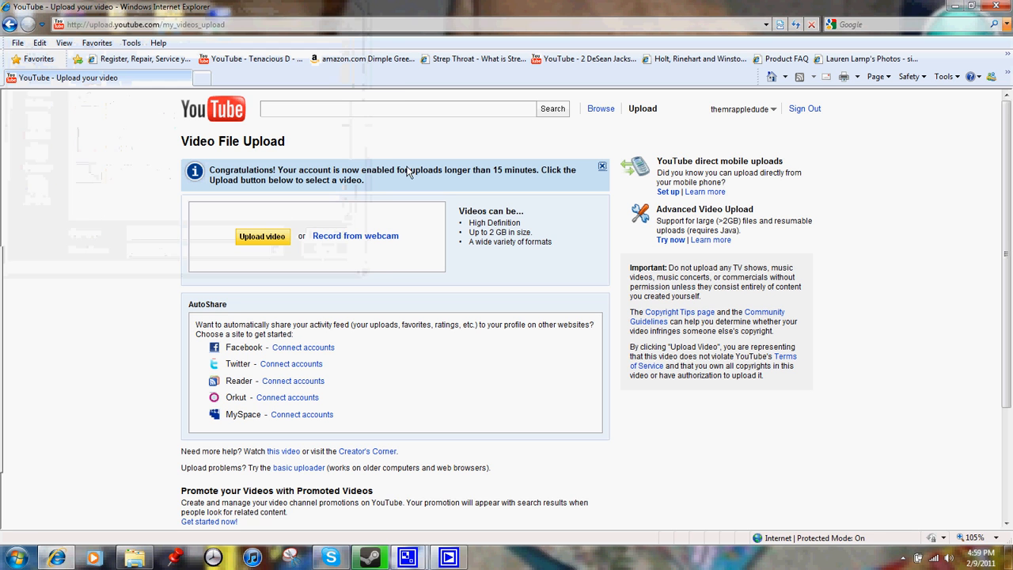